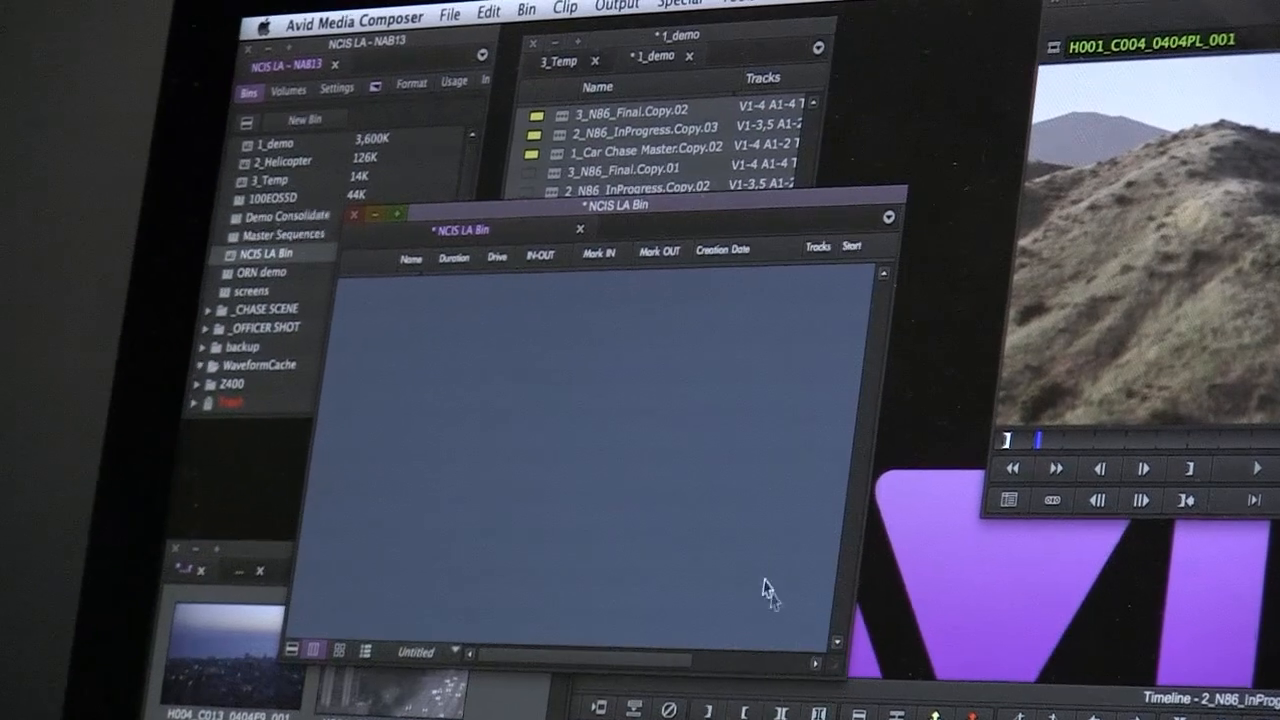
# Start an AMA Link from the empty NCIS LA Bin's context menu
pyautogui.rightClick(600, 450)
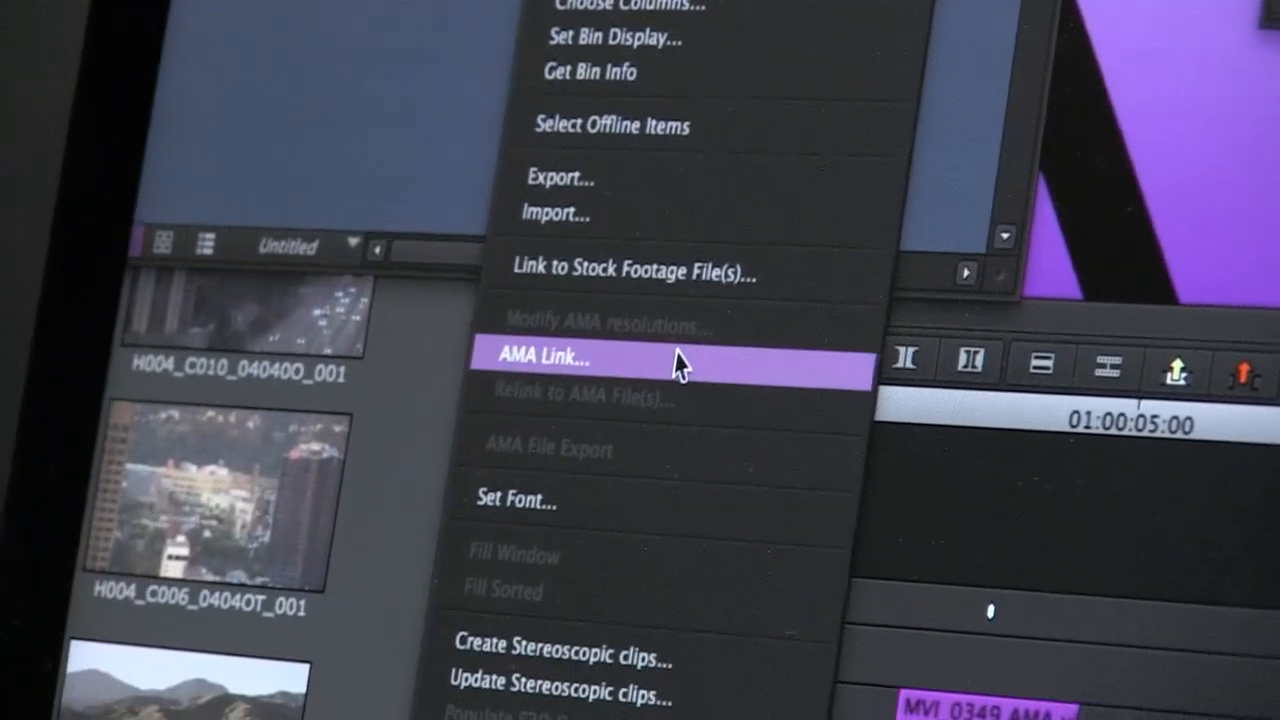
pyautogui.click(545, 357)
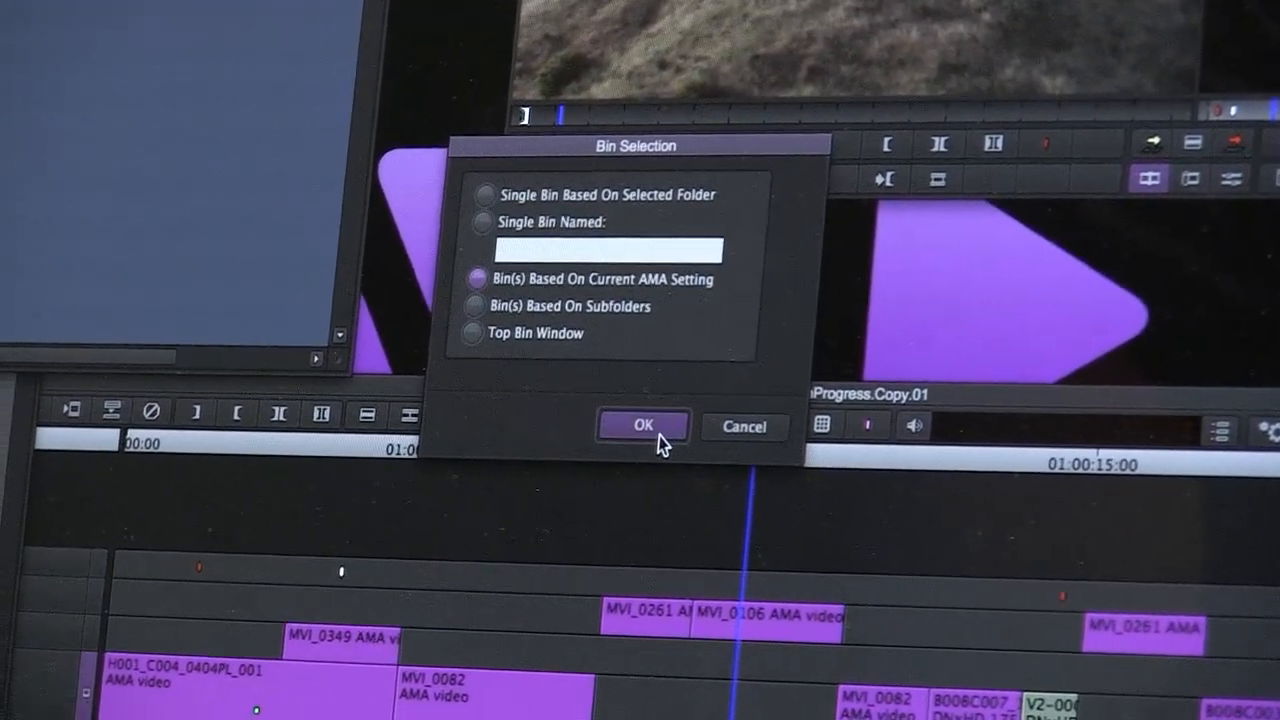
# Confirm linking with clips organised into bins based on the current AMA setting
pyautogui.click(643, 426)
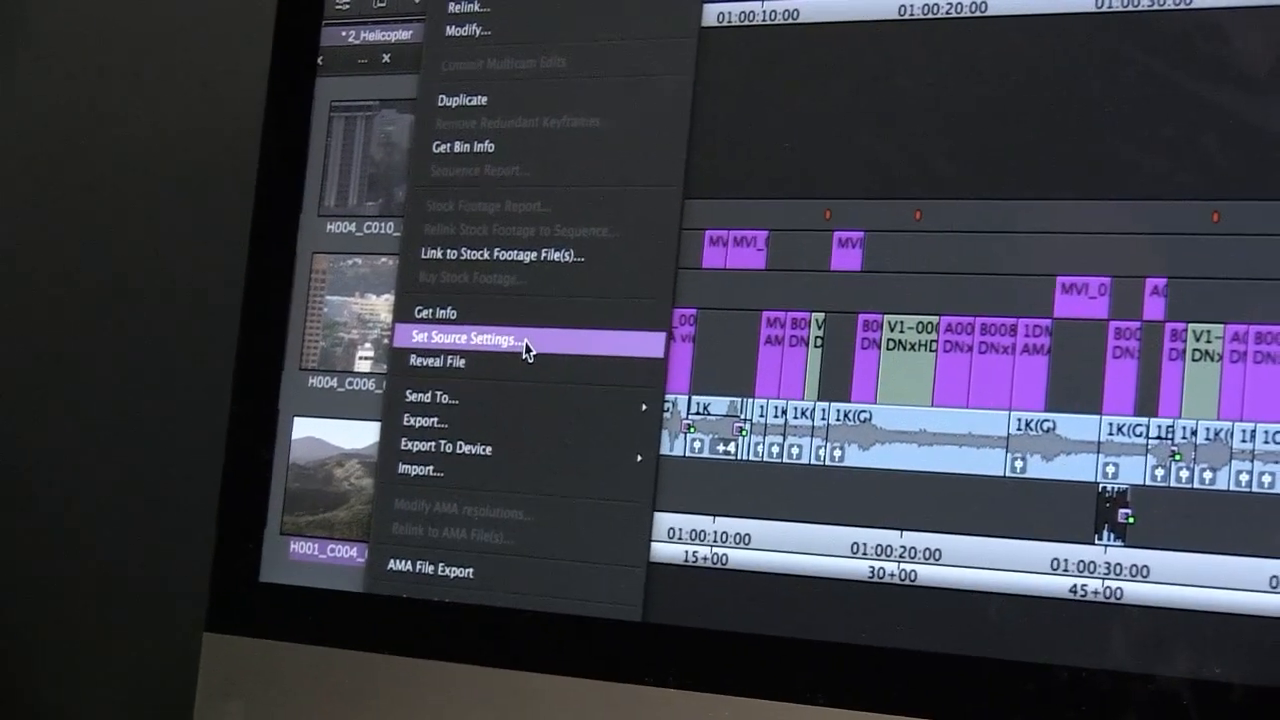
# Open Set Source Settings for the H001_C004 hillside clip
pyautogui.click(463, 337)
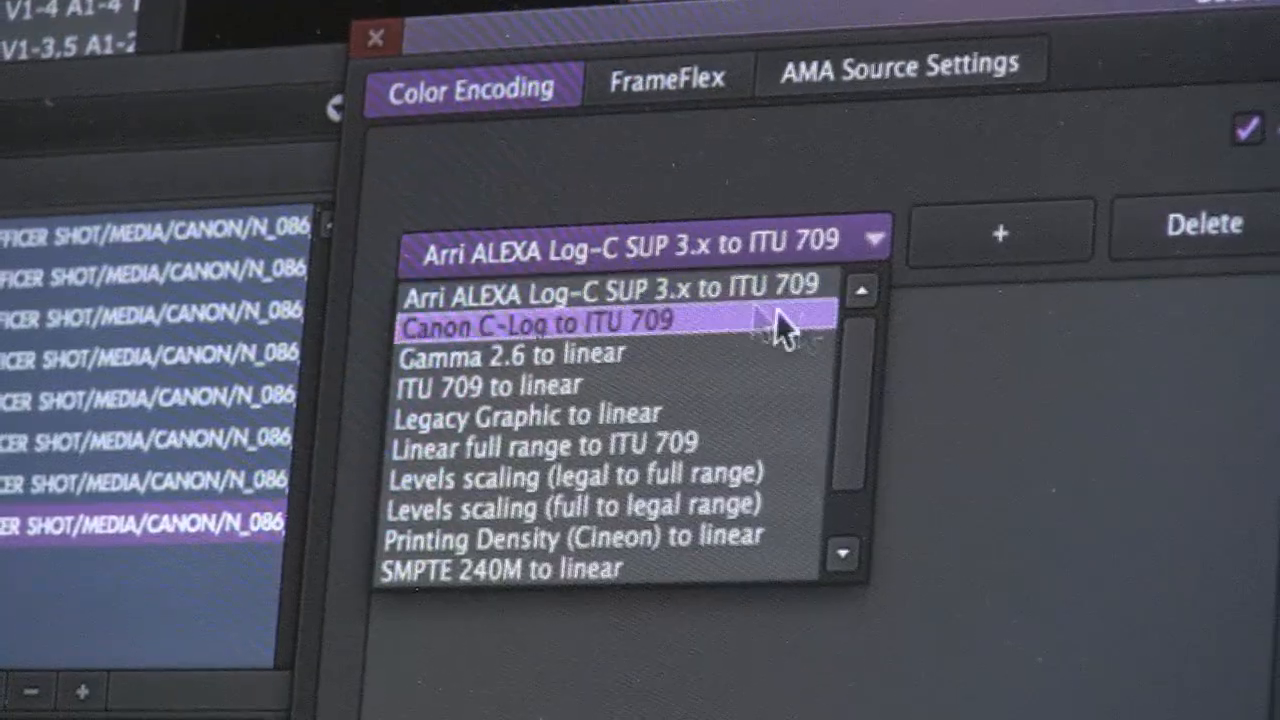
# Add ITU 709 to linear and Levels scaling (full to legal range) to the encoding stack
pyautogui.click(610, 293)
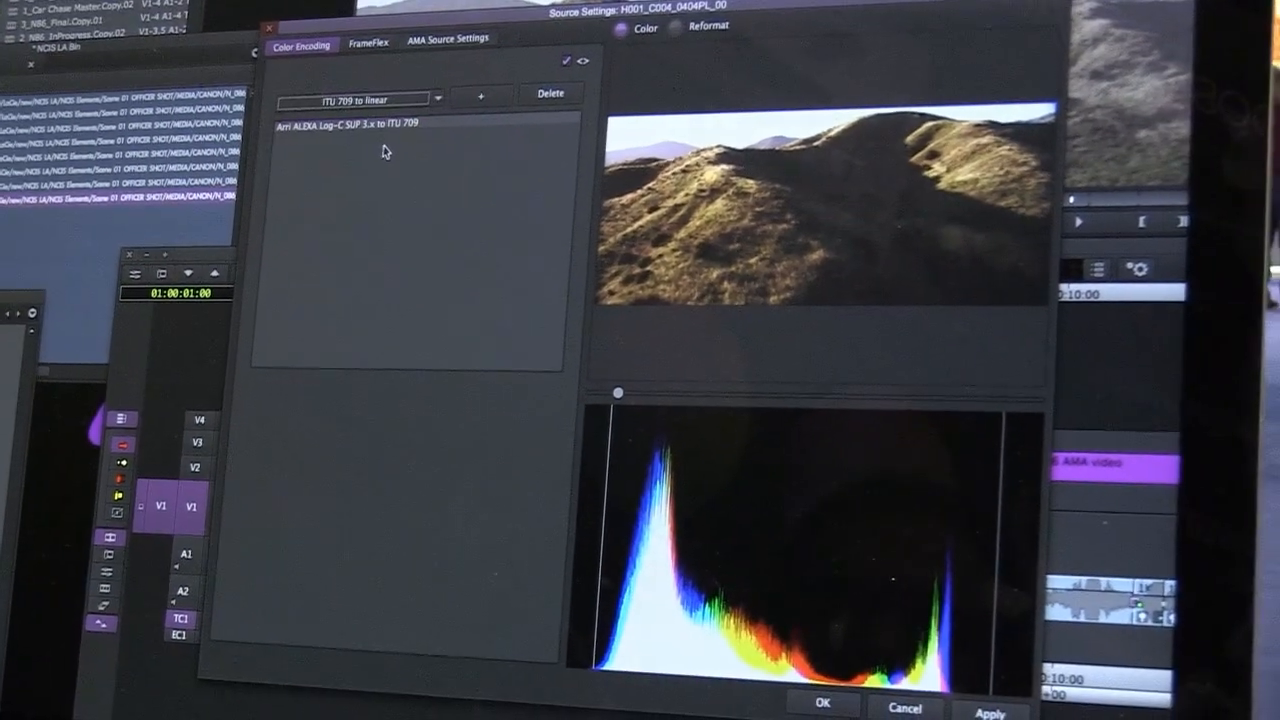
pyautogui.click(480, 94)
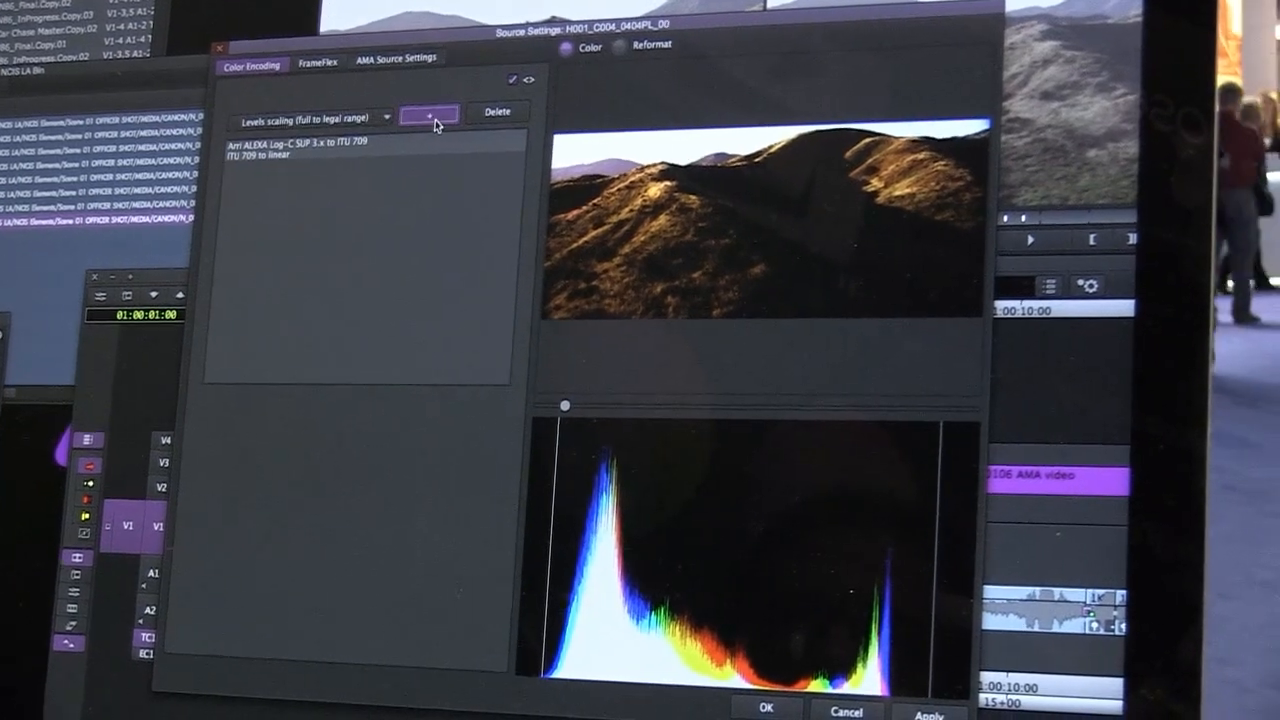
pyautogui.click(427, 112)
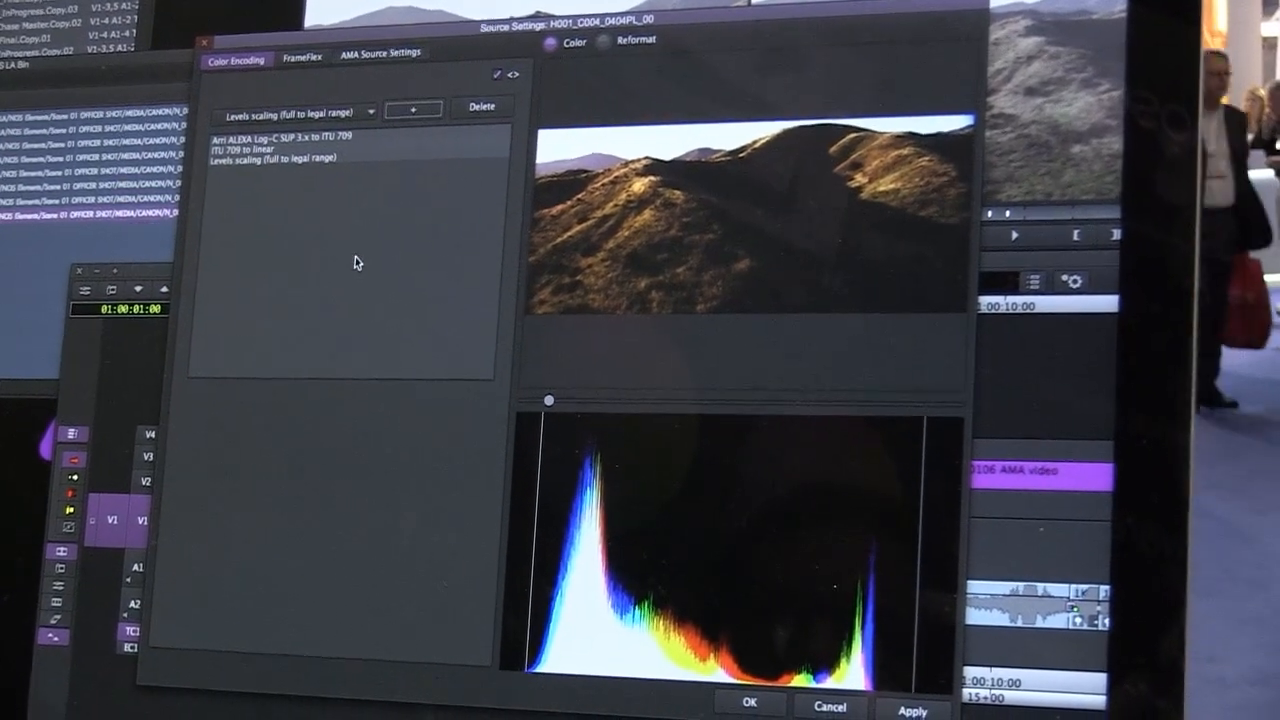